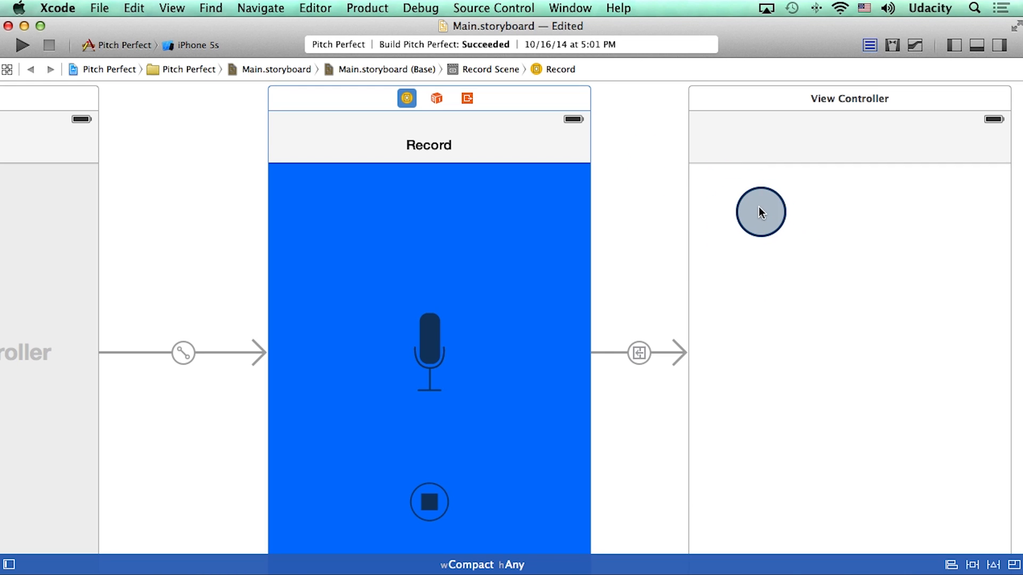
- Drag a Button from the Object Library onto the second View Controller scene
click(998, 45)
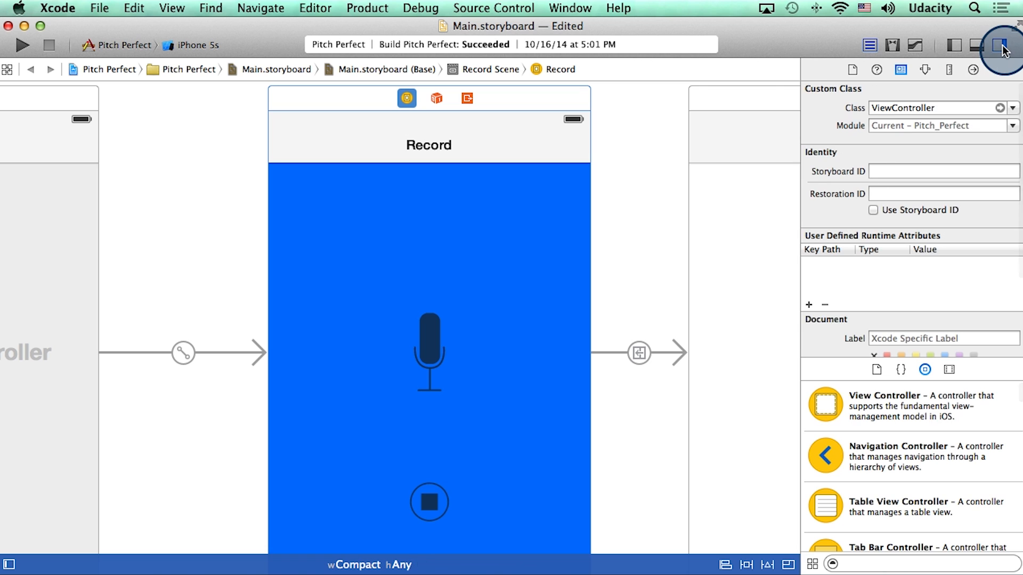
scroll(down, 3)
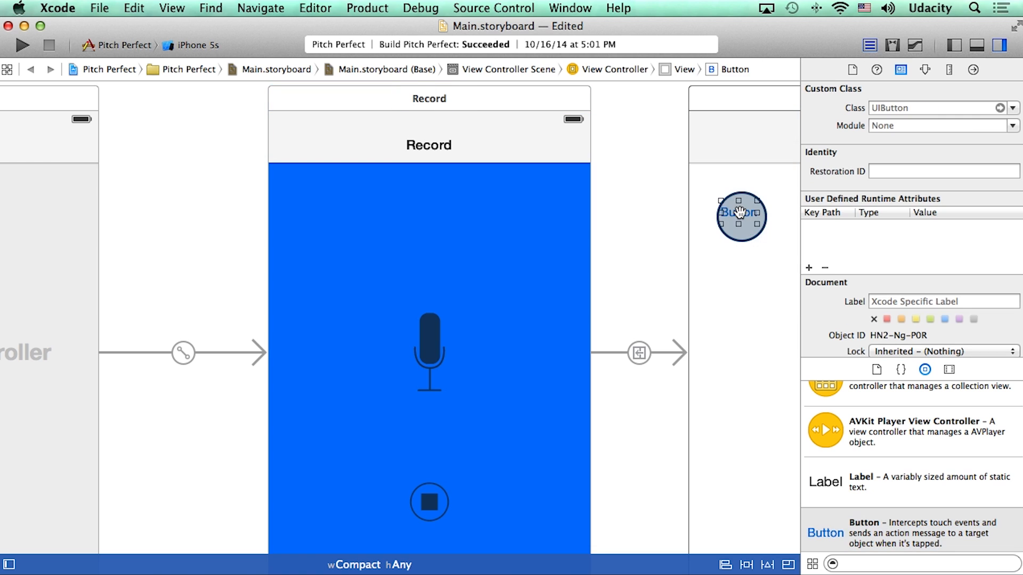
click(997, 45)
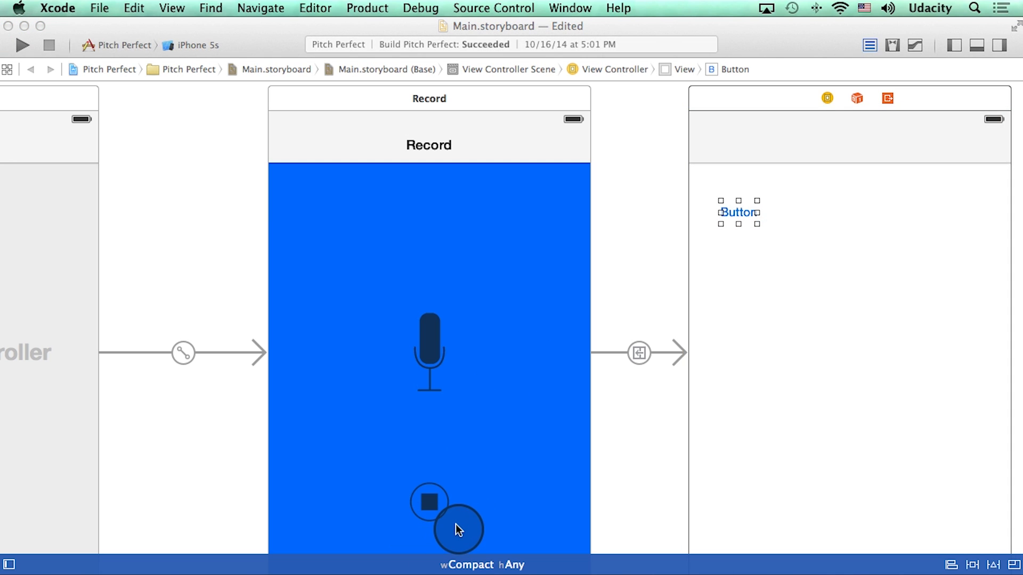
- Show ViewController.swift beside the Record scene and review its recordAudio and stopAudio actions
click(370, 105)
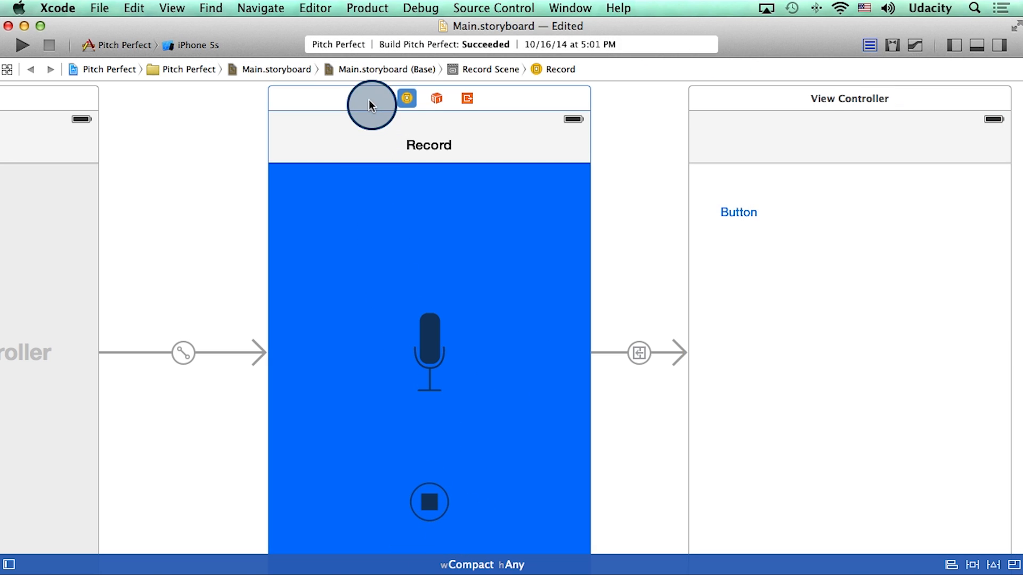
click(892, 45)
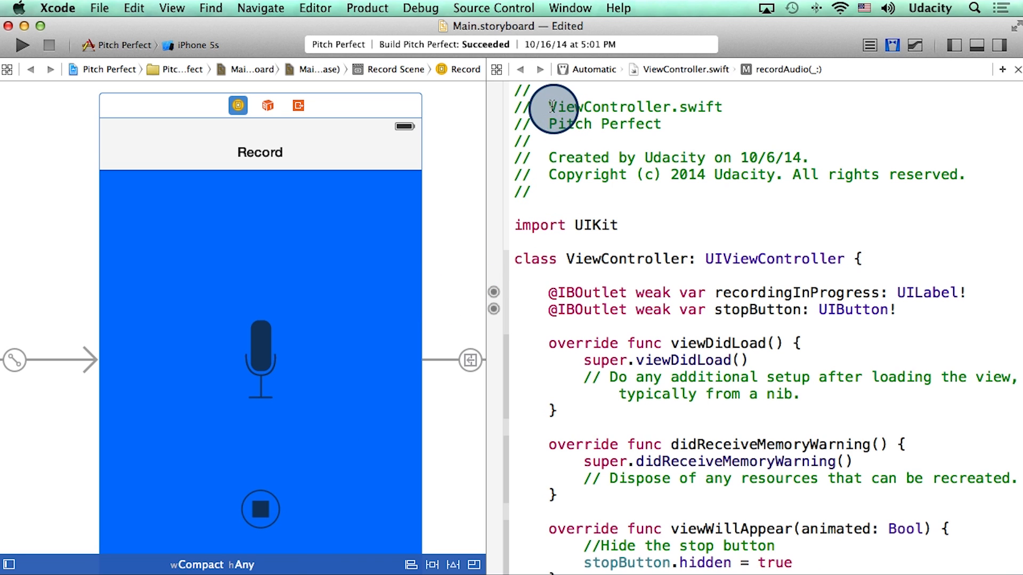
scroll(down, 3)
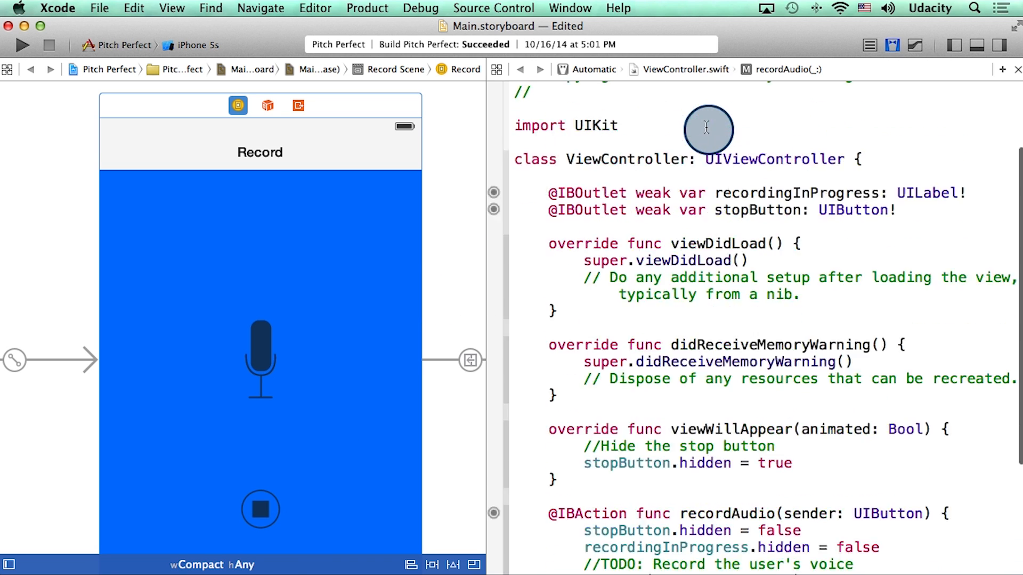
scroll(down, 3)
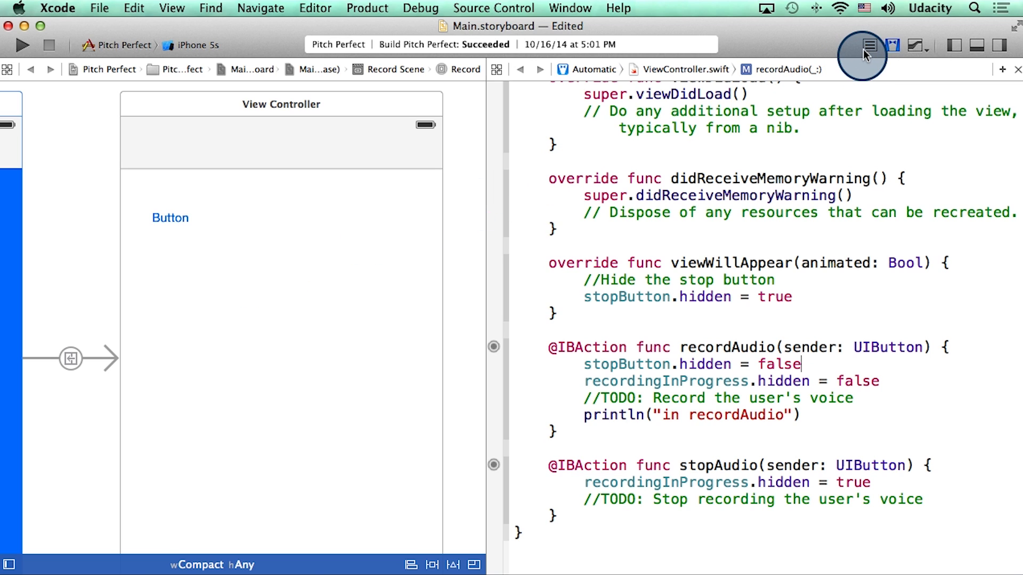
mouse_move(862, 45)
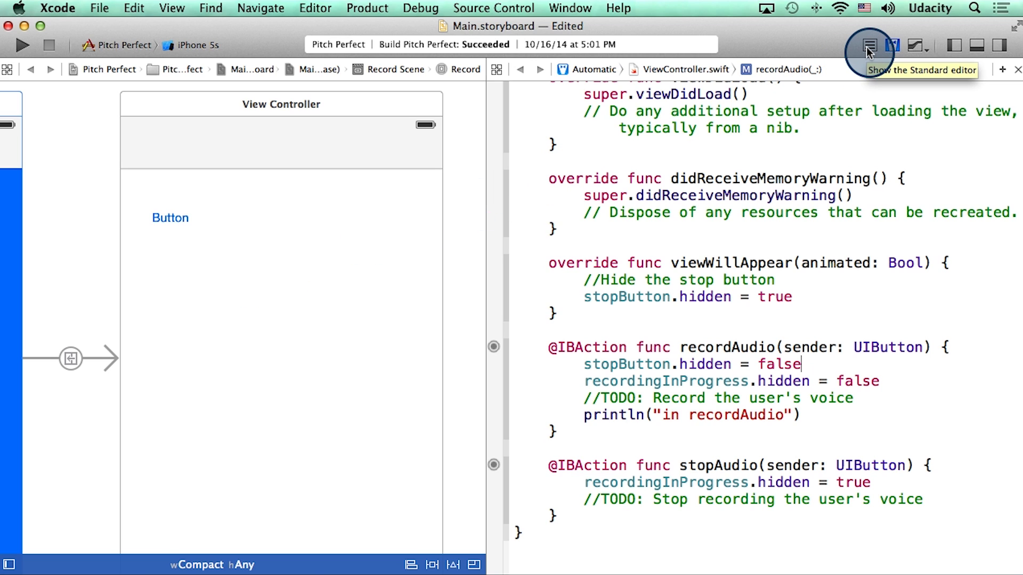
- Start a new file from the Cocoa Touch Class template
click(869, 45)
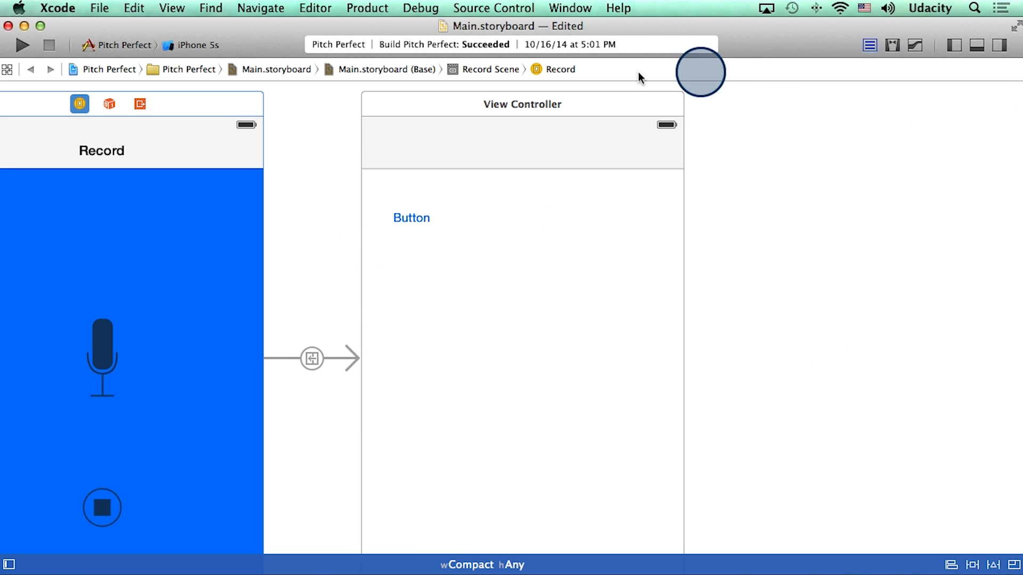
click(100, 8)
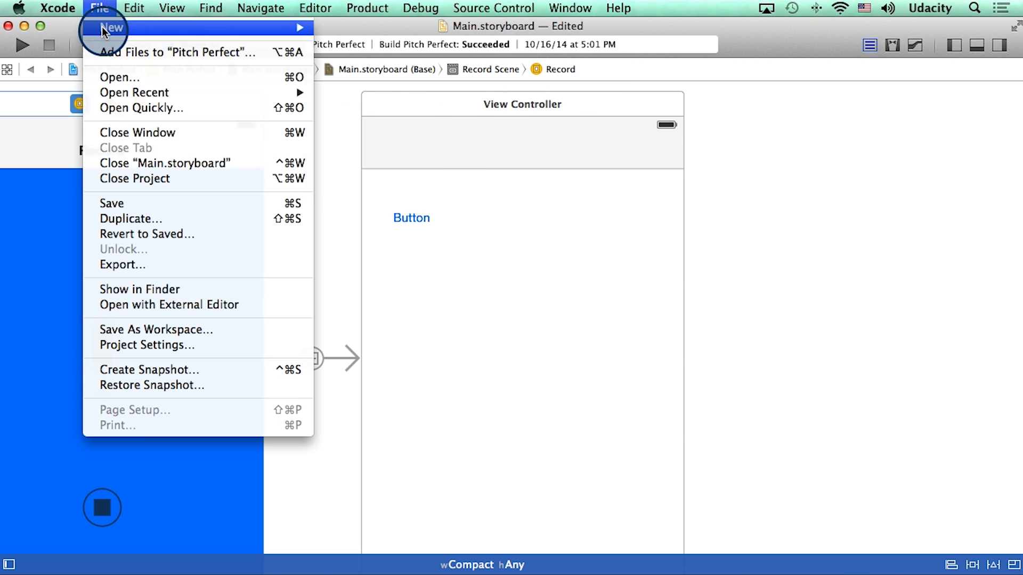
mouse_move(111, 28)
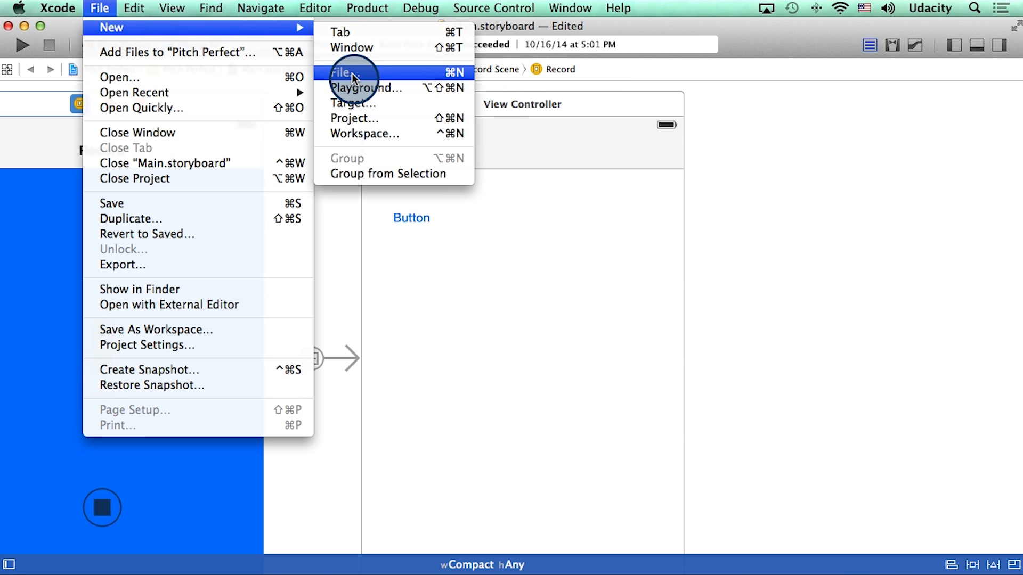
click(341, 71)
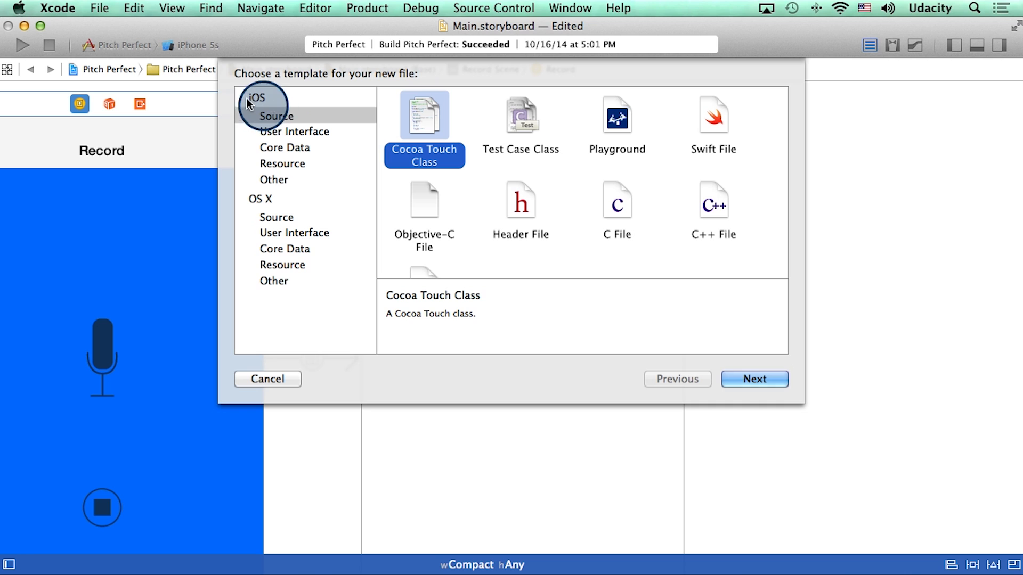
mouse_move(400, 127)
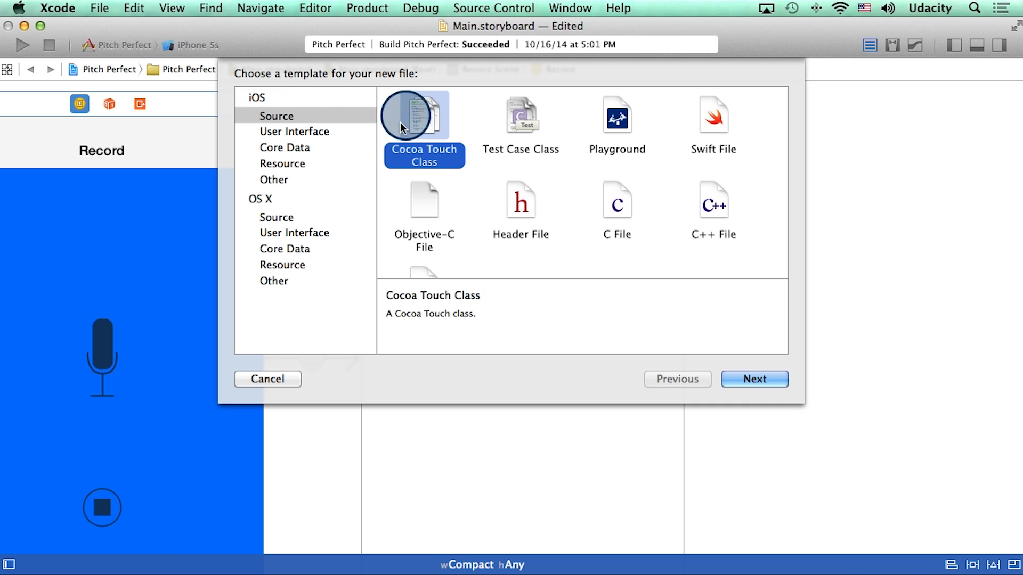
click(754, 379)
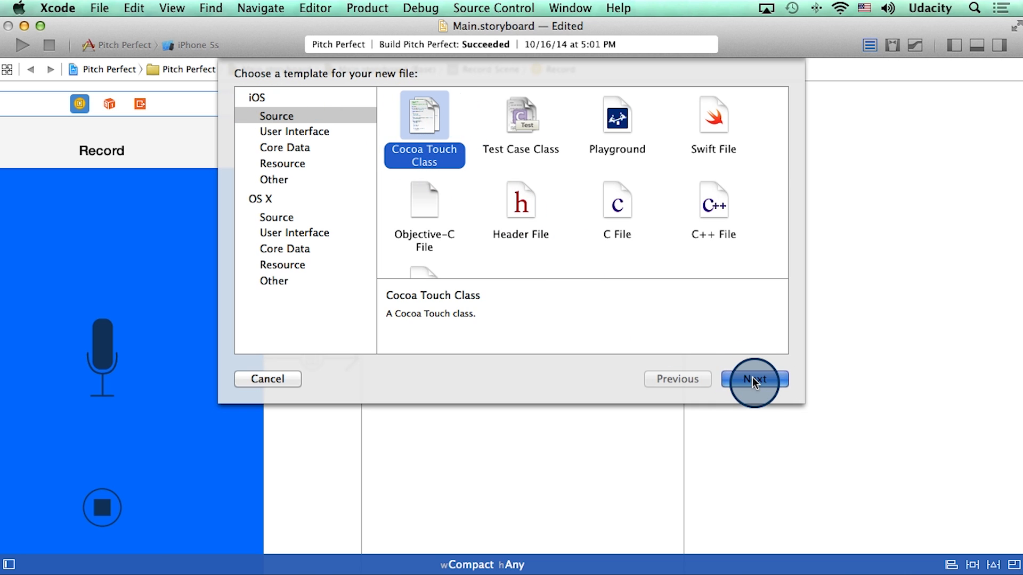
click(754, 379)
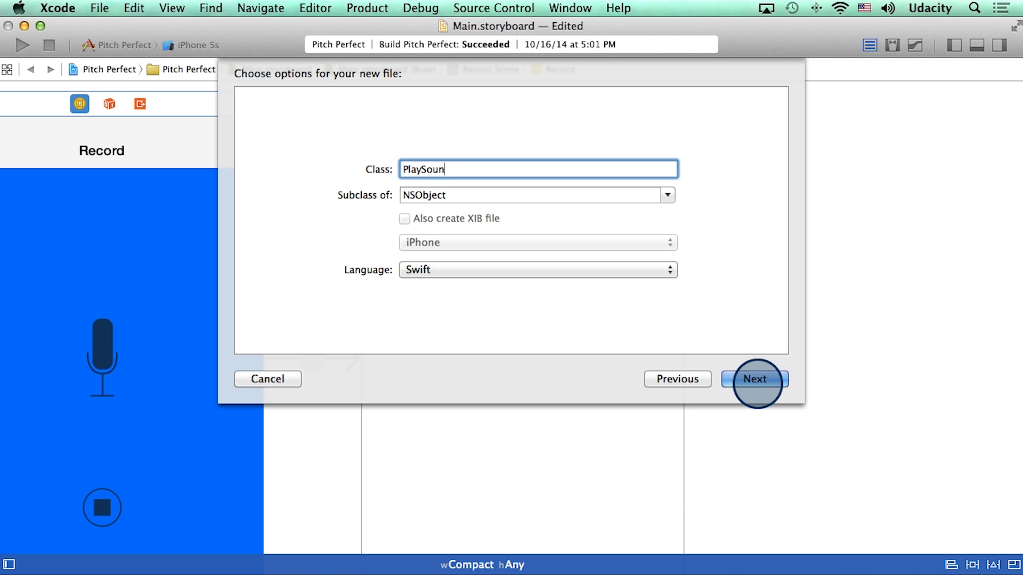
- Name the class PlaySoundsViewController, subclass UIViewController, and create the file
text(dsViewController)
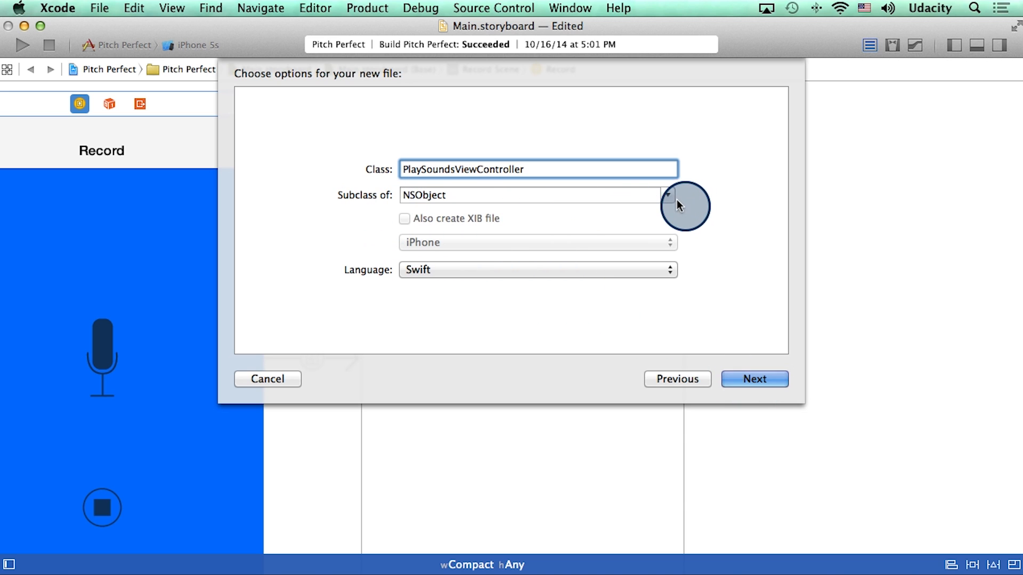
click(667, 195)
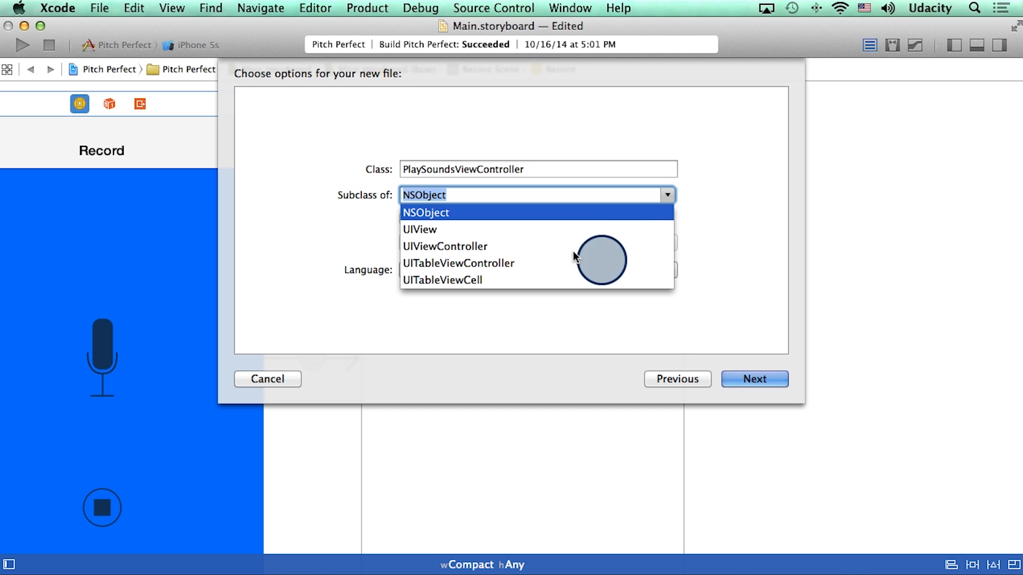
click(444, 246)
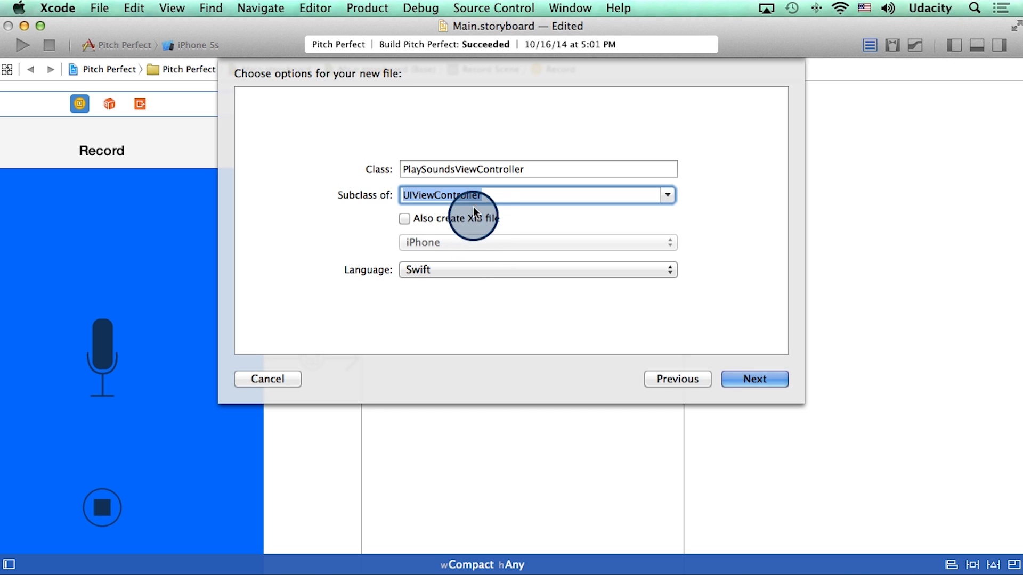
mouse_move(433, 255)
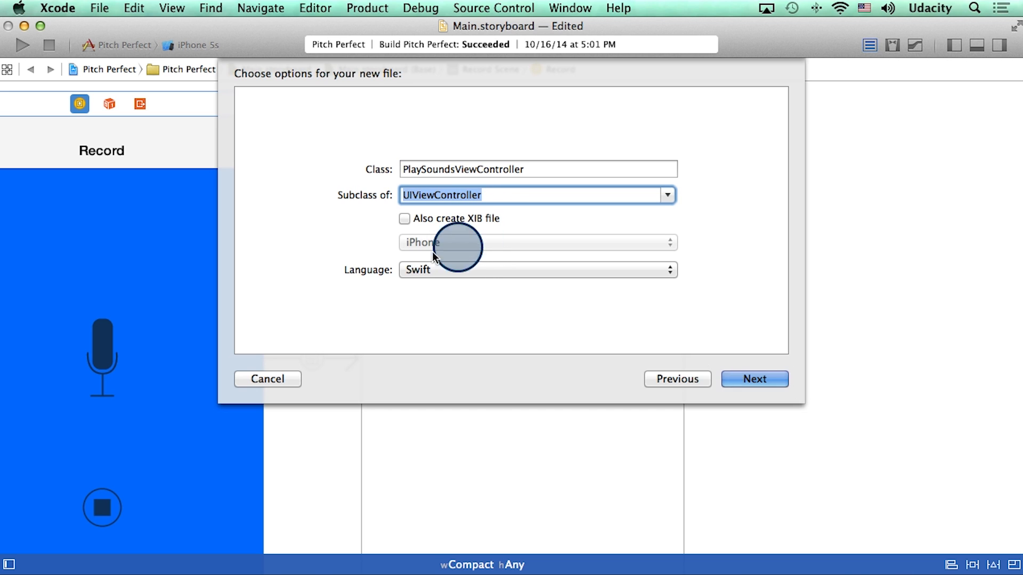
click(753, 379)
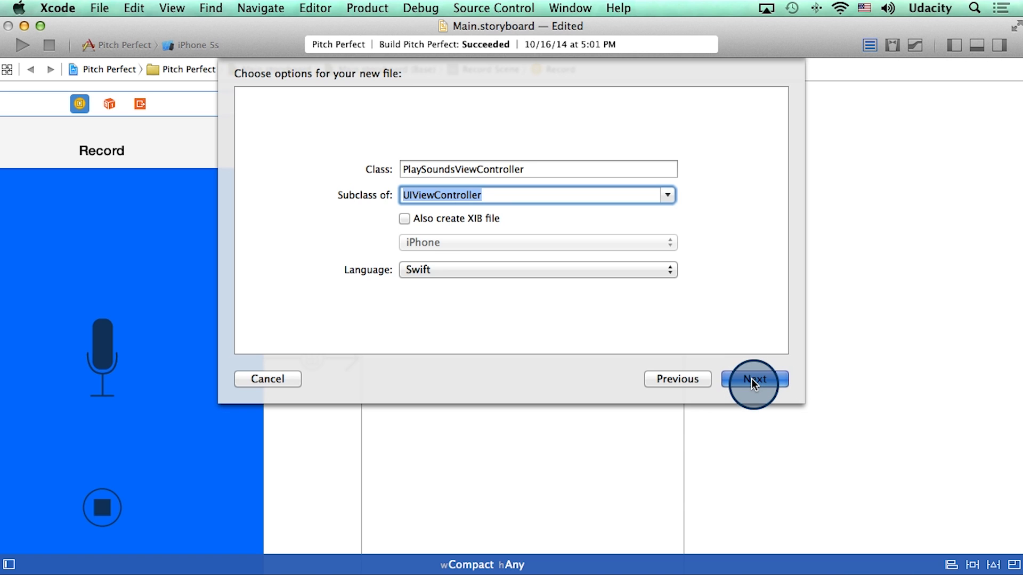
click(753, 380)
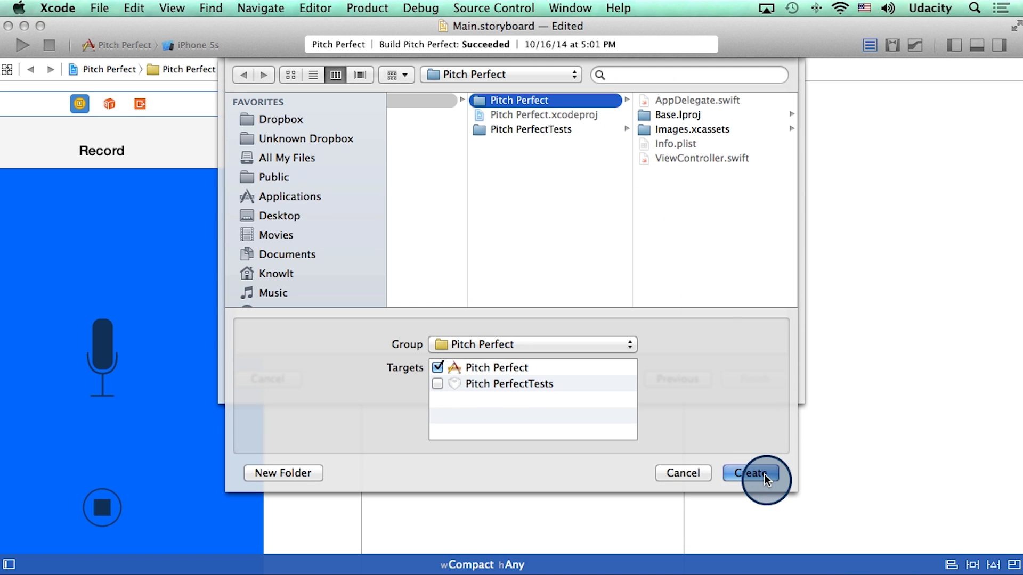
click(750, 473)
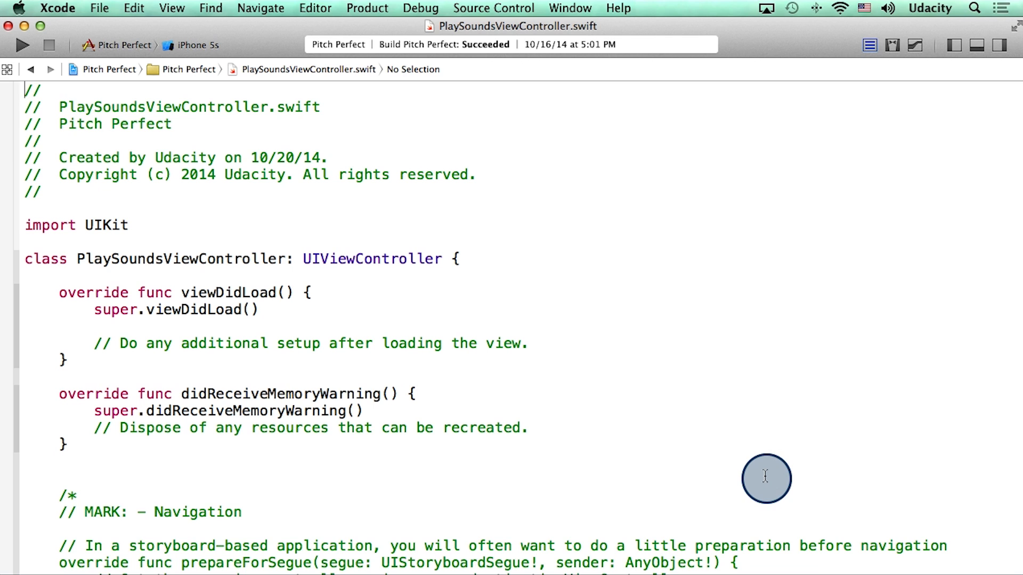
mouse_move(68, 110)
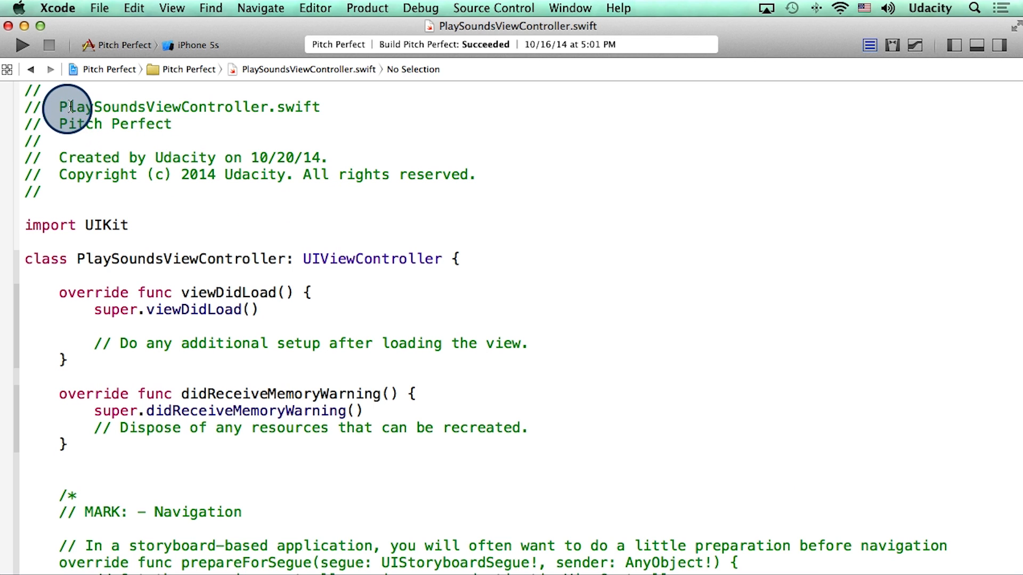
mouse_move(310, 116)
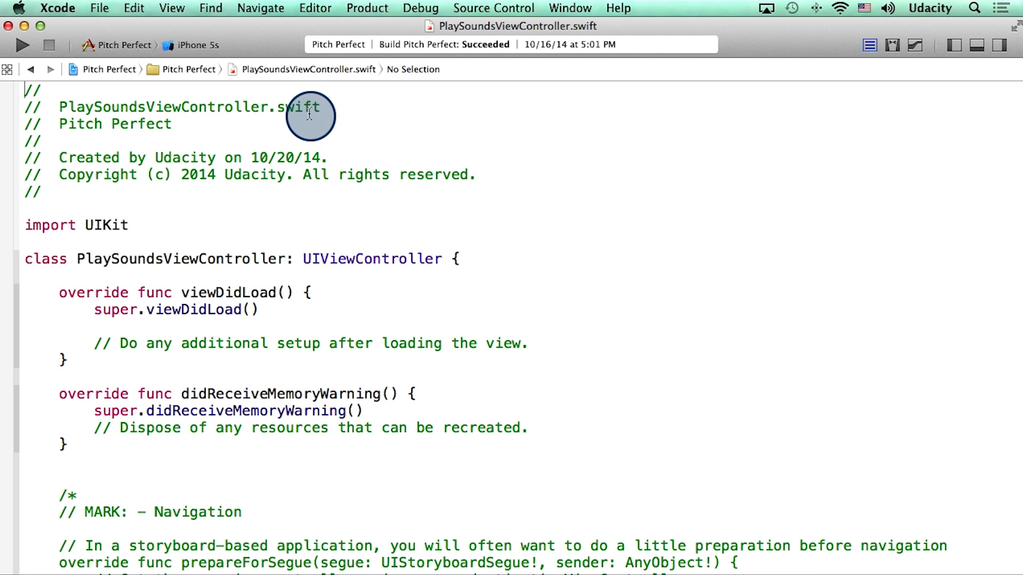
mouse_move(231, 258)
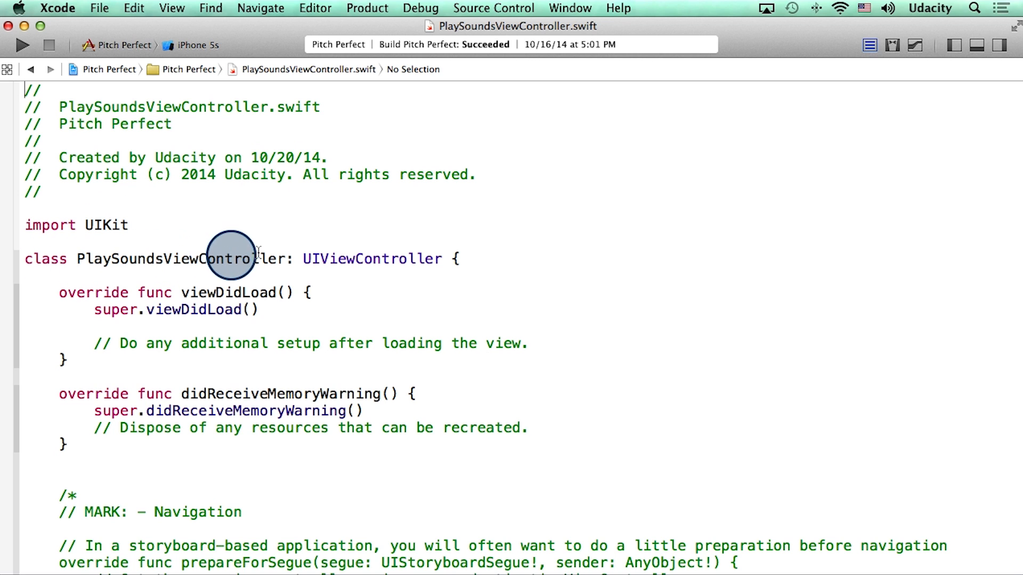
mouse_move(280, 258)
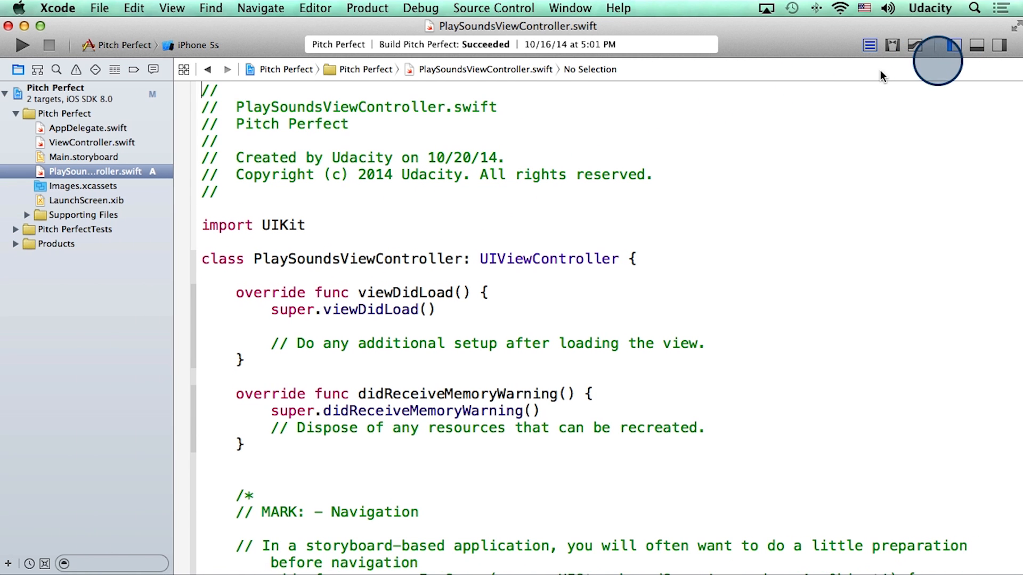
- Return to Main.storyboard from the Project Navigator
click(83, 157)
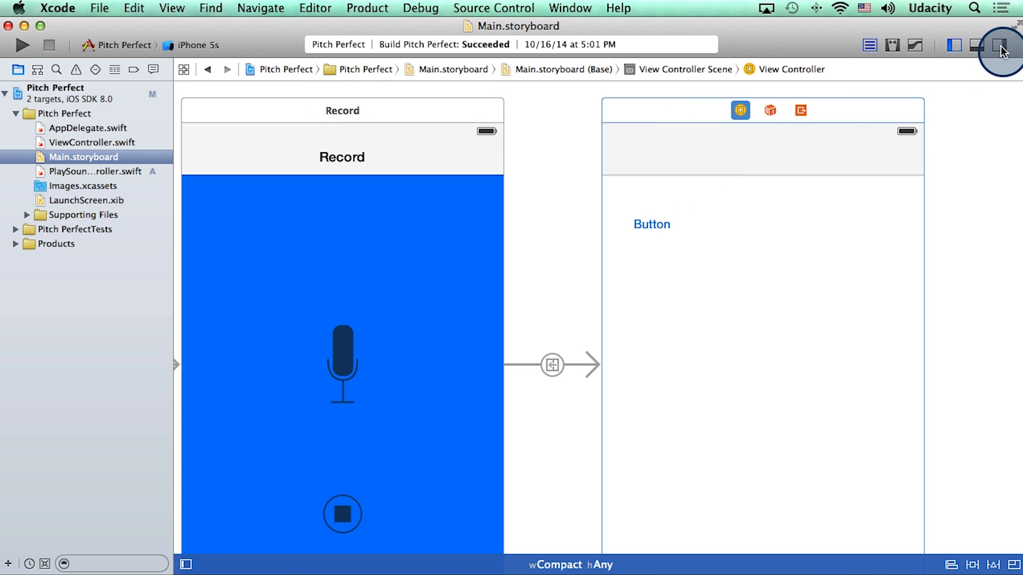
- Set the second scene's custom class to PlaySoundsViewController in the Identity Inspector, then hide both side panels
click(902, 70)
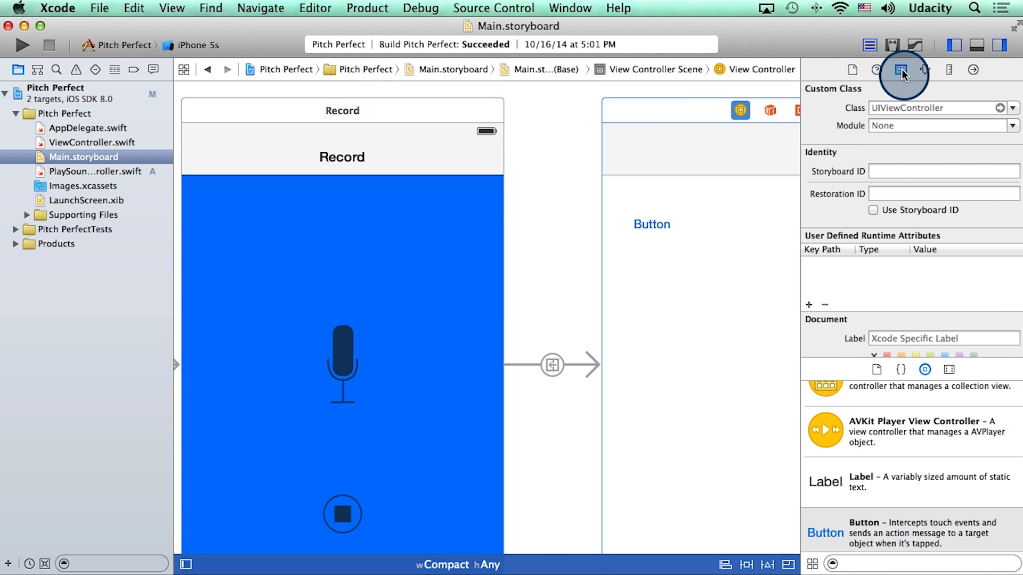
mouse_move(904, 70)
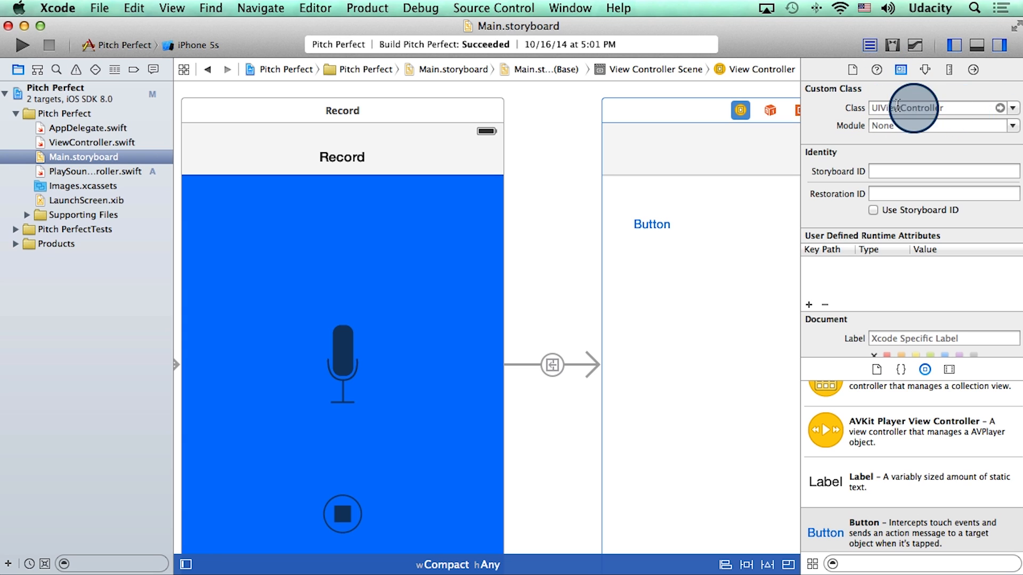
text(PlaySoundsViewController)
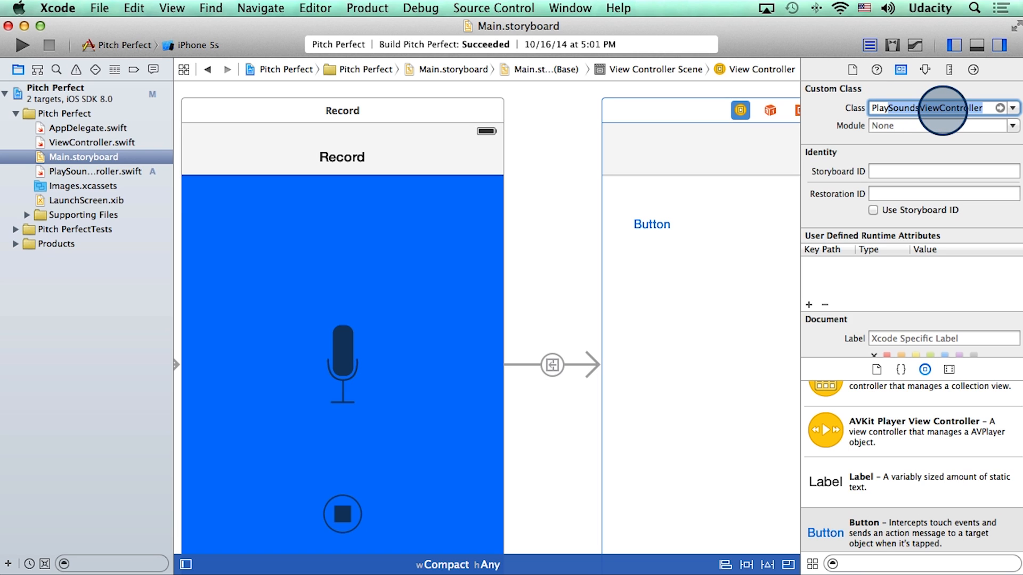
key(Return)
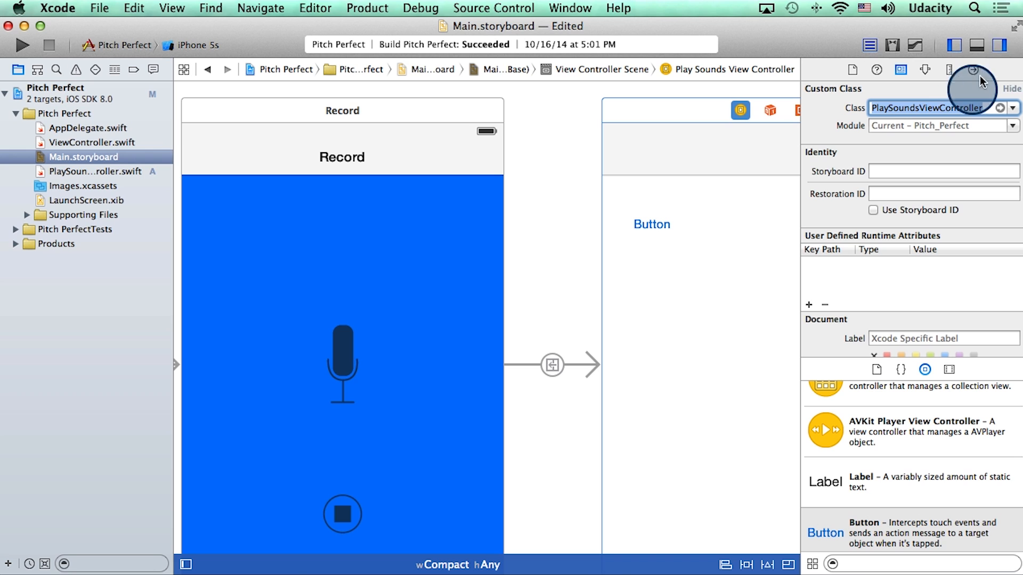
click(997, 45)
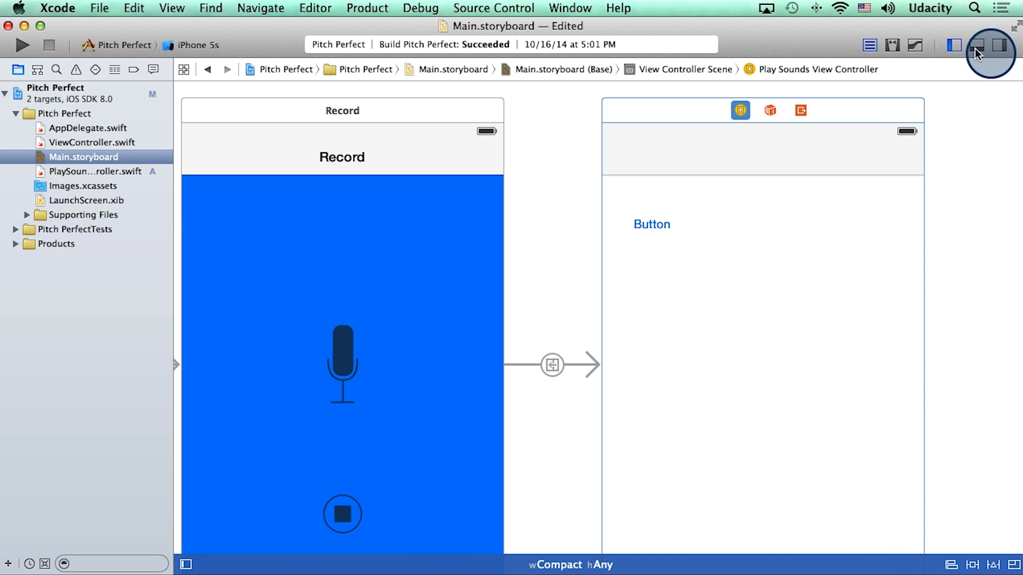
click(953, 44)
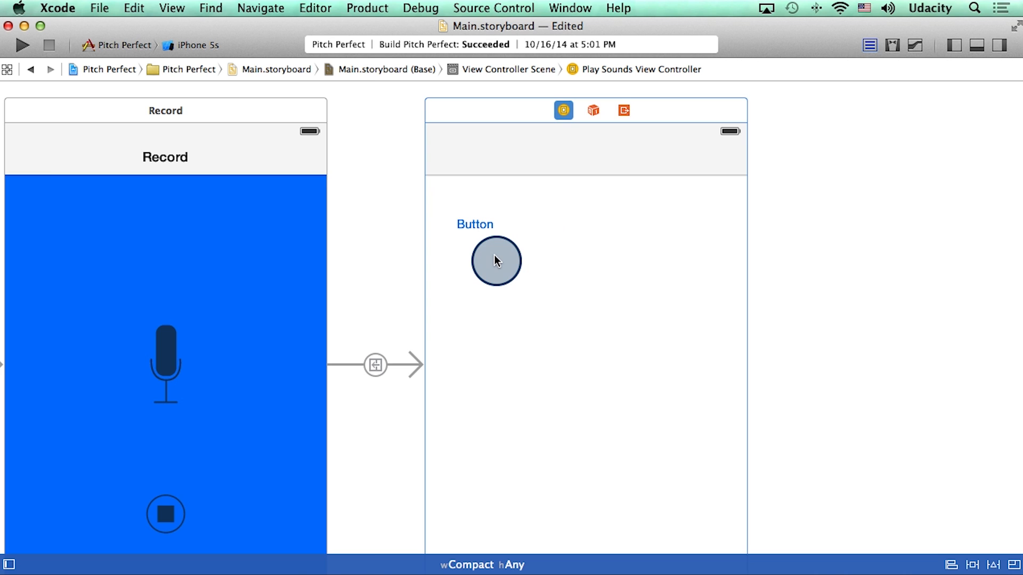
- Show PlaySoundsViewController.swift in the Assistant Editor beside the button scene, checking the Automatic jump bar
click(891, 44)
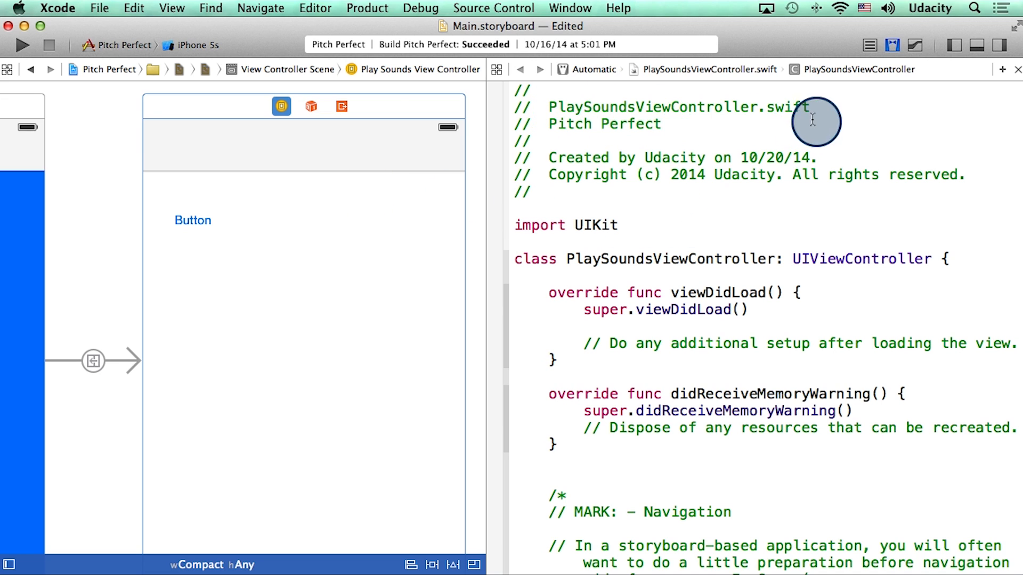
mouse_move(548, 114)
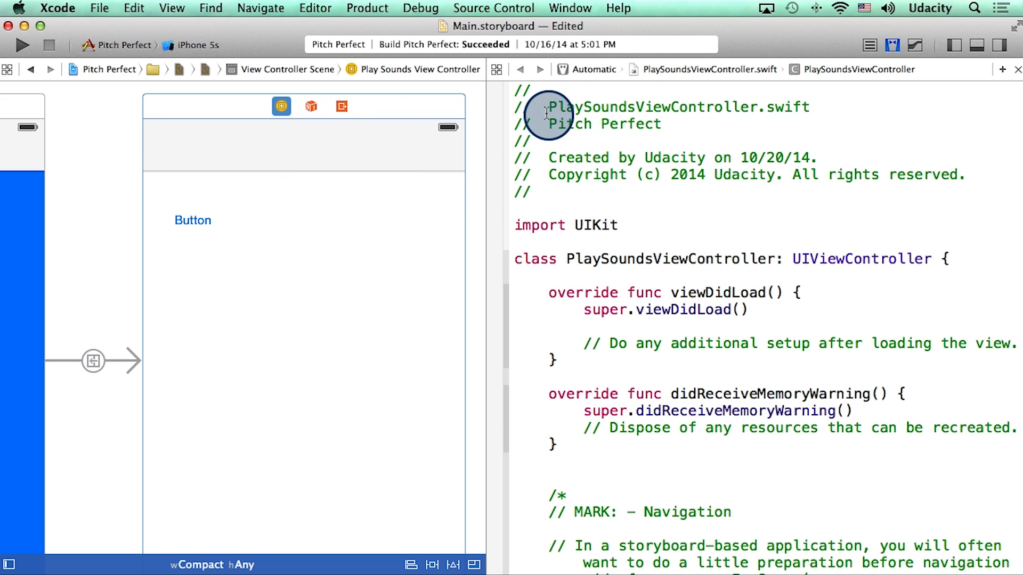
mouse_move(620, 114)
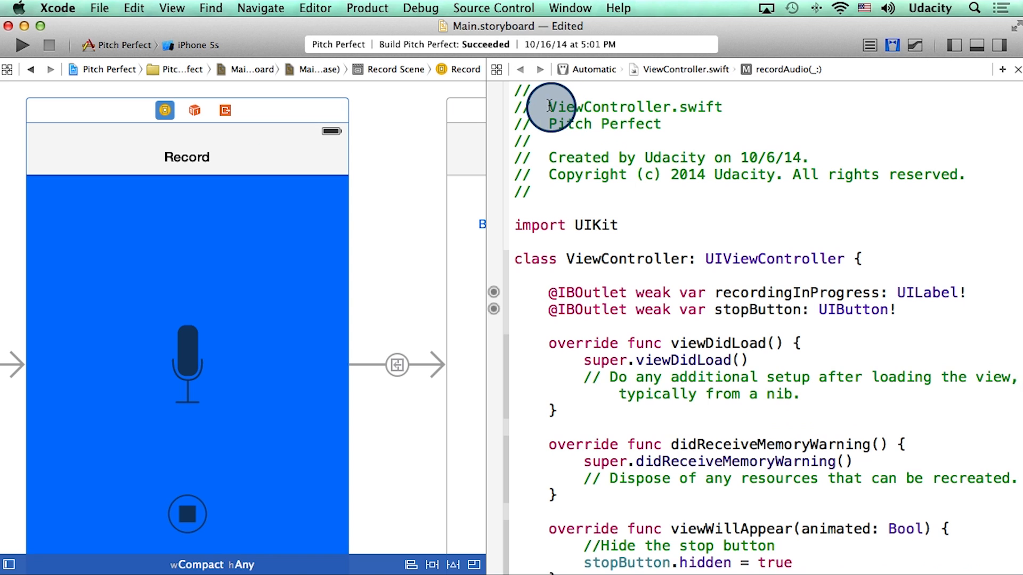
mouse_move(728, 107)
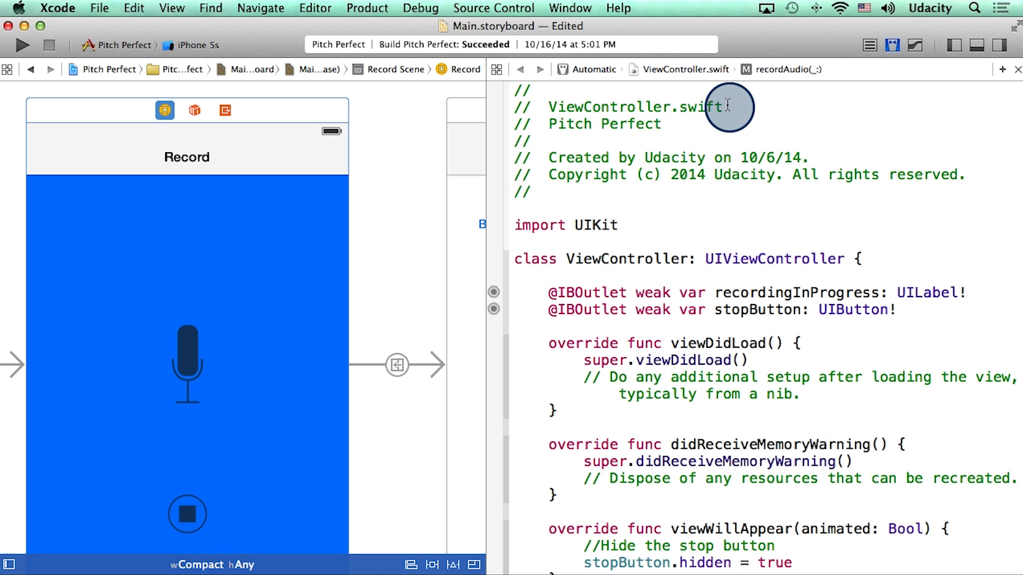
mouse_move(678, 124)
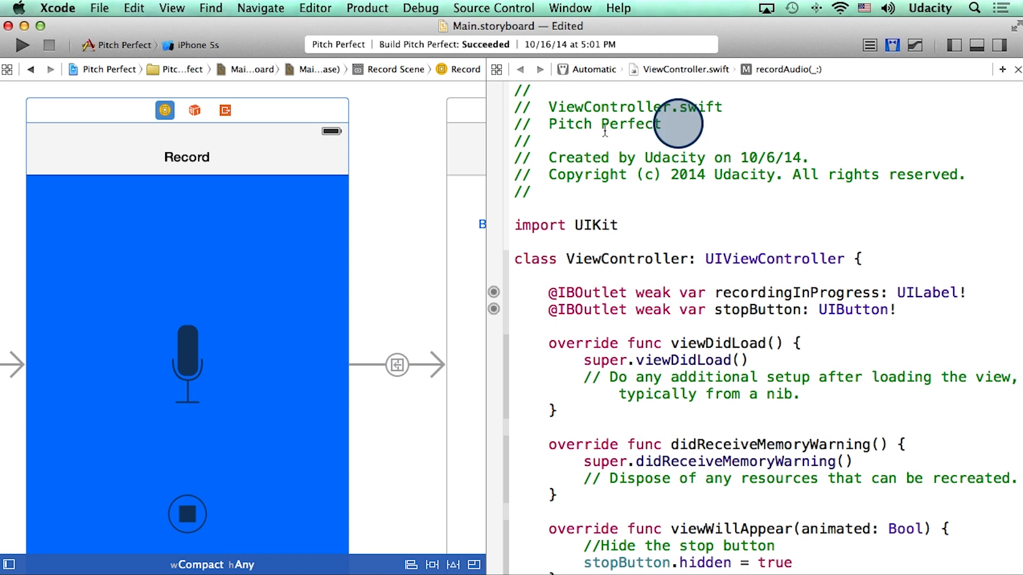
mouse_move(263, 201)
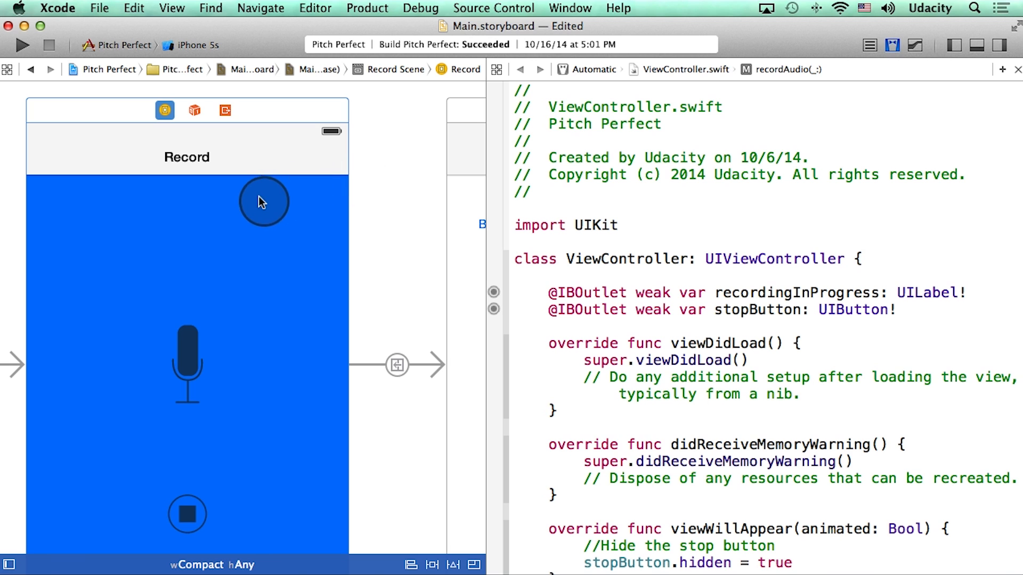
mouse_move(221, 230)
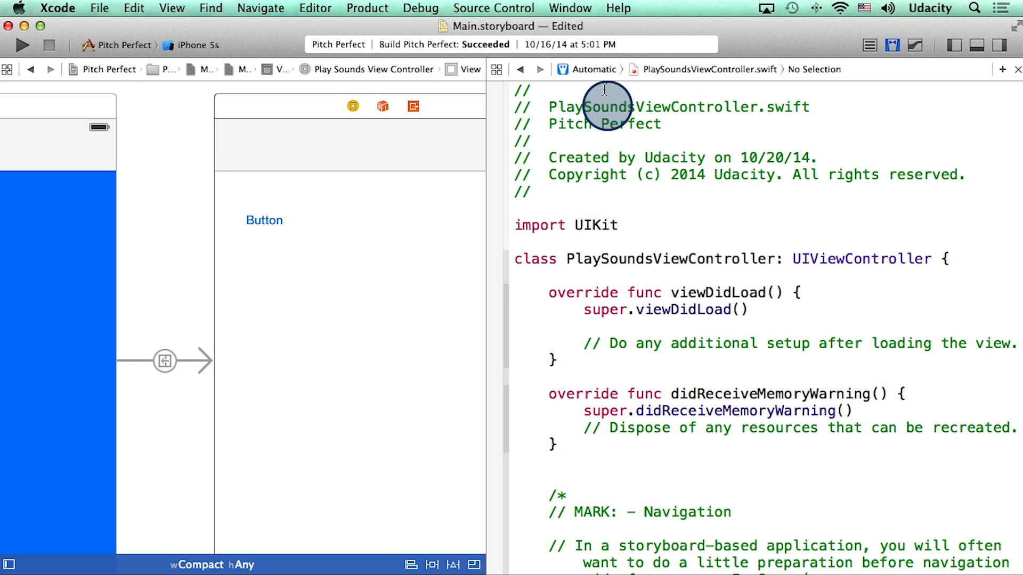
click(594, 70)
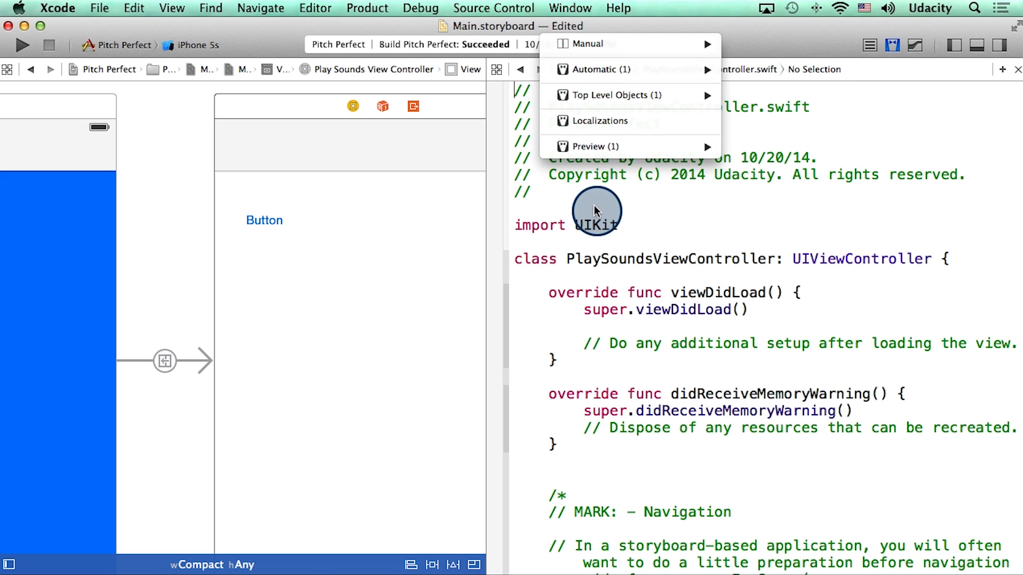
click(593, 70)
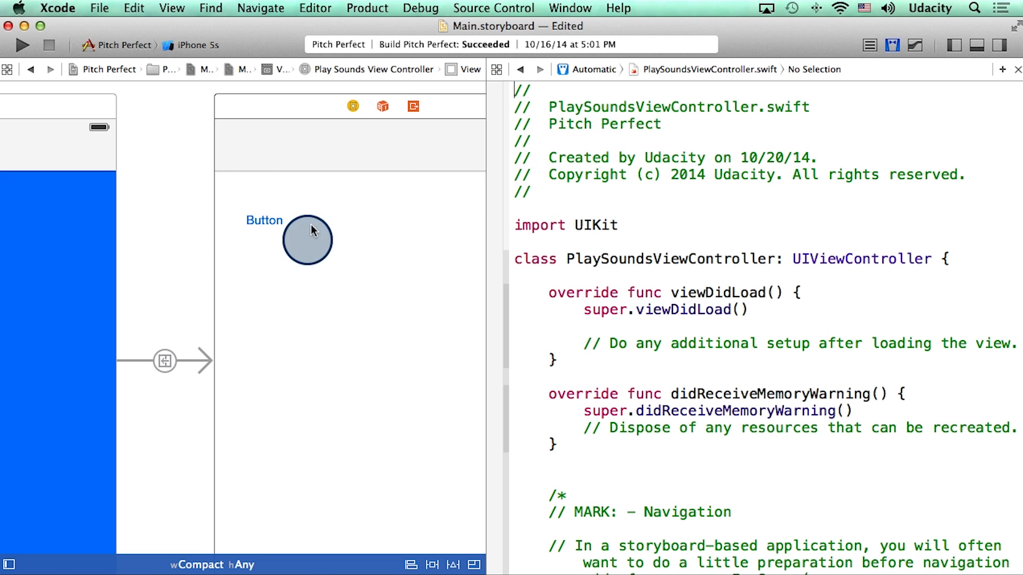